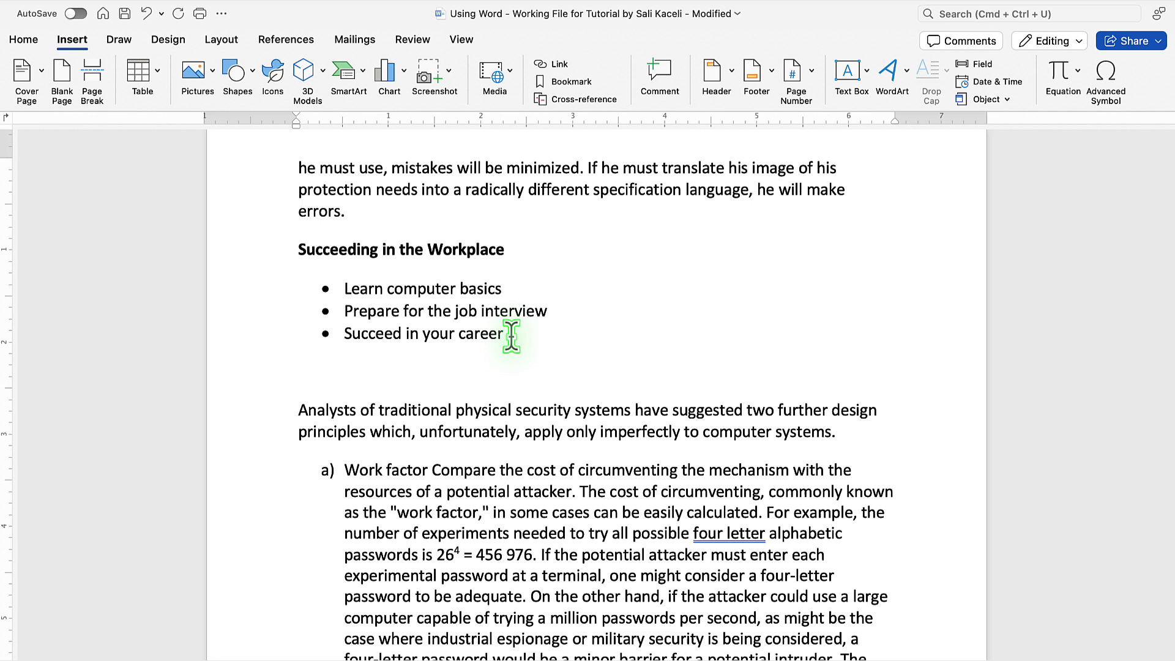
# Place the cursor below the bulleted list and browse the SmartArt Process and Cycle layouts.
pyautogui.moveTo(511, 334); pyautogui.dragTo(297, 250)
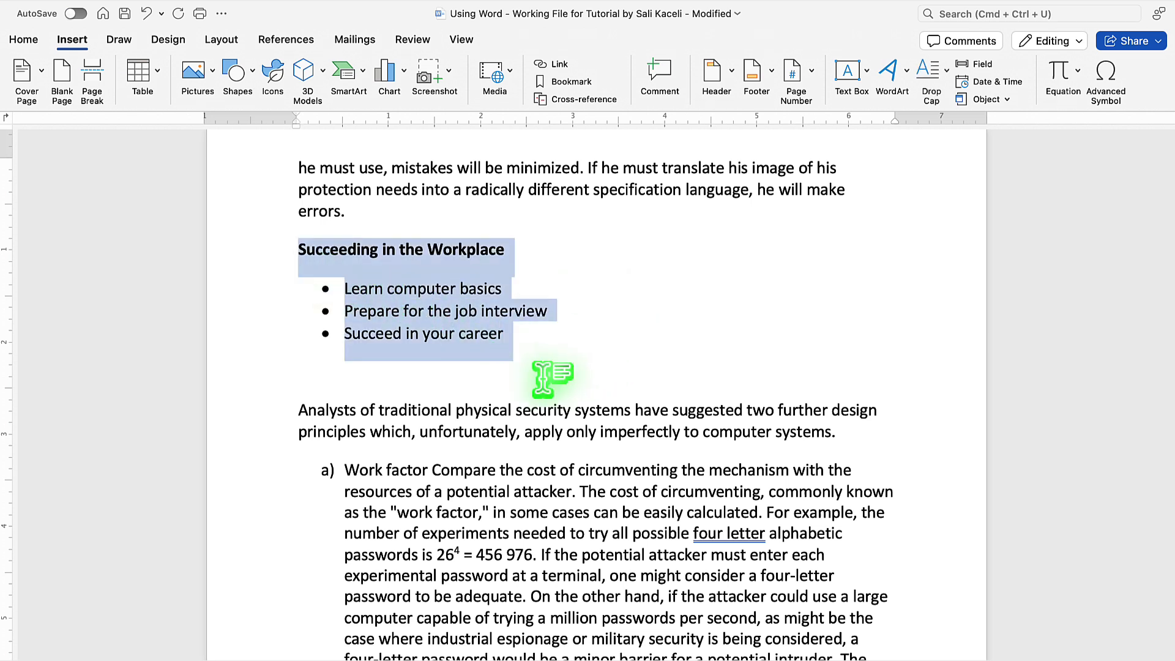
pyautogui.click(556, 367)
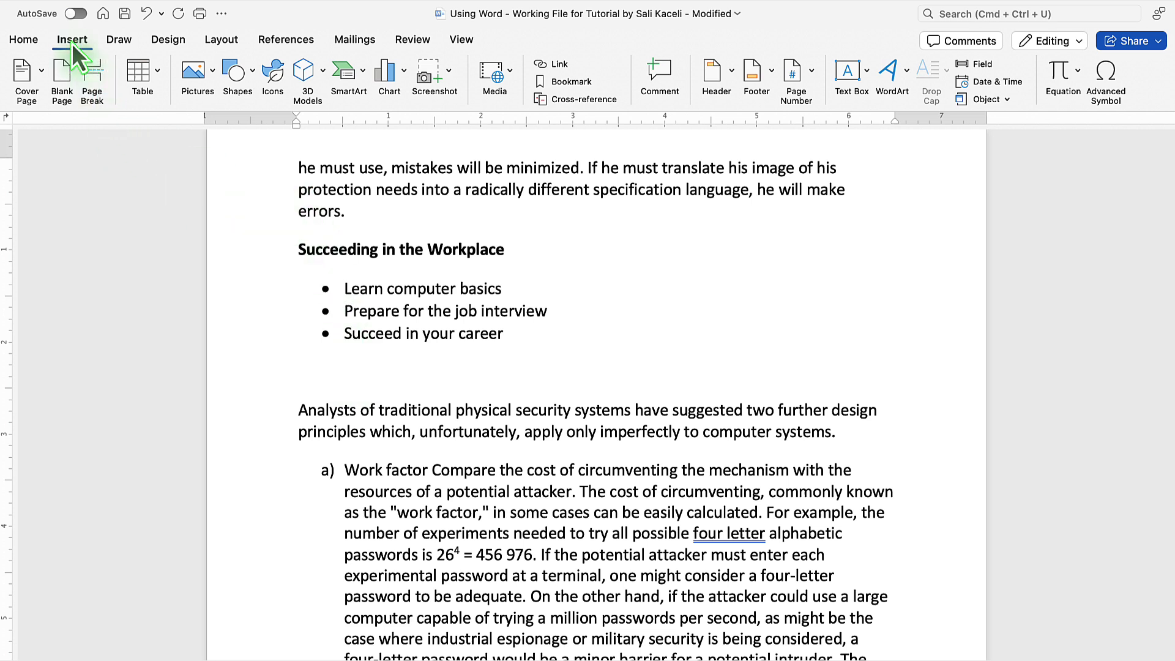
pyautogui.click(348, 75)
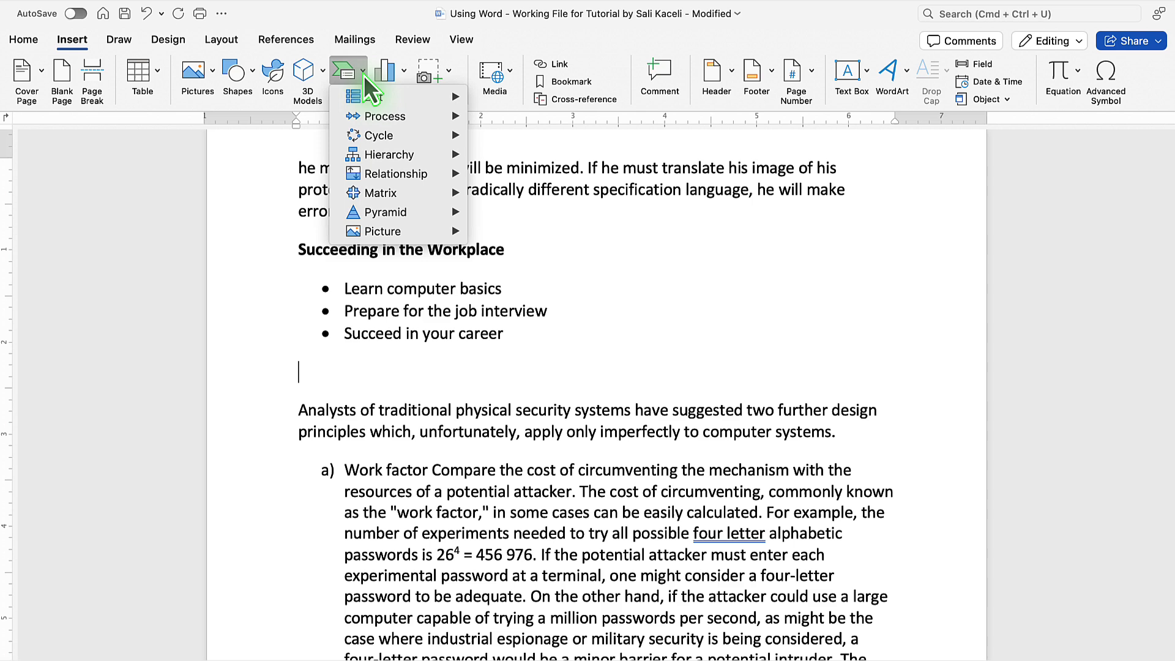
pyautogui.click(374, 97)
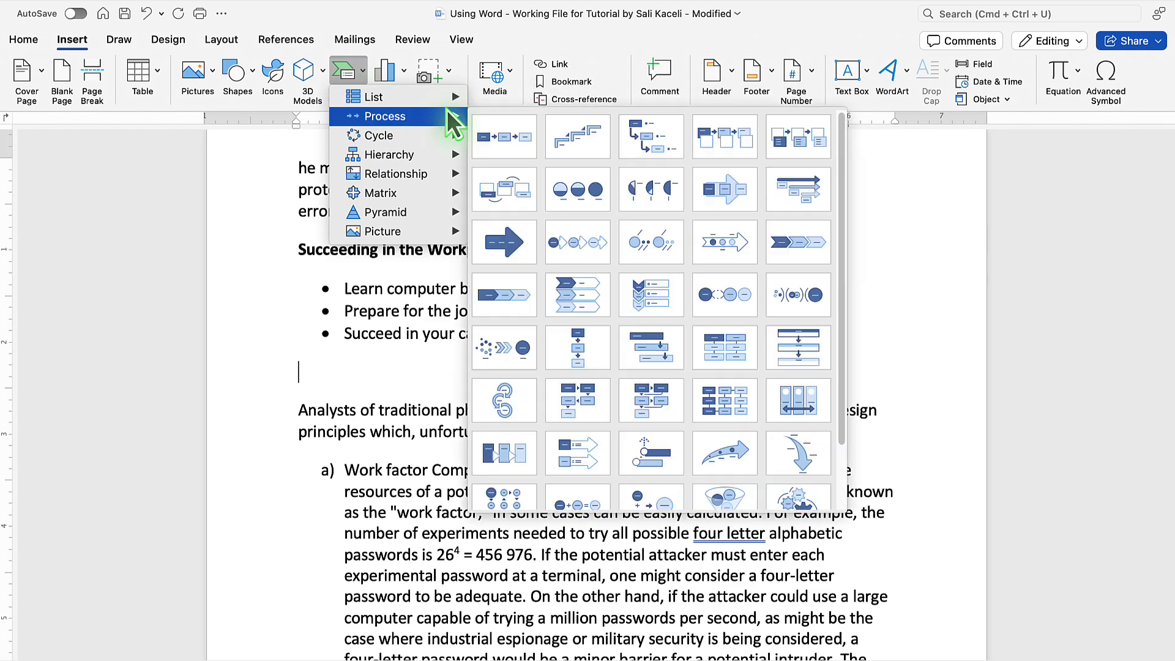
pyautogui.click(373, 96)
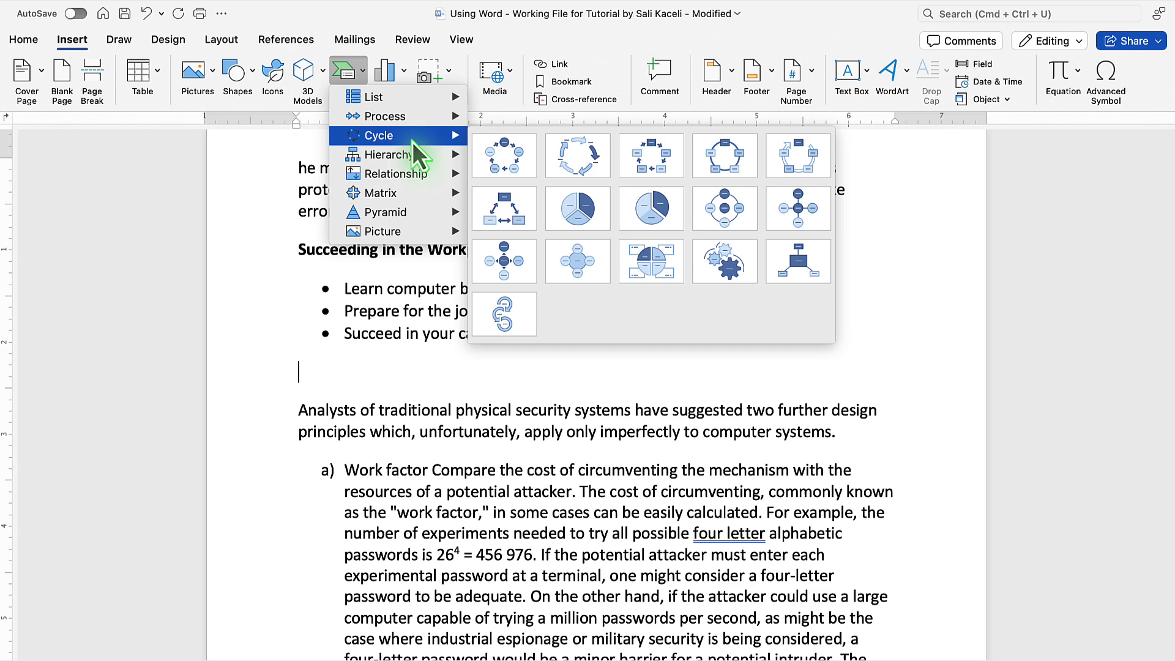
pyautogui.moveTo(393, 173)
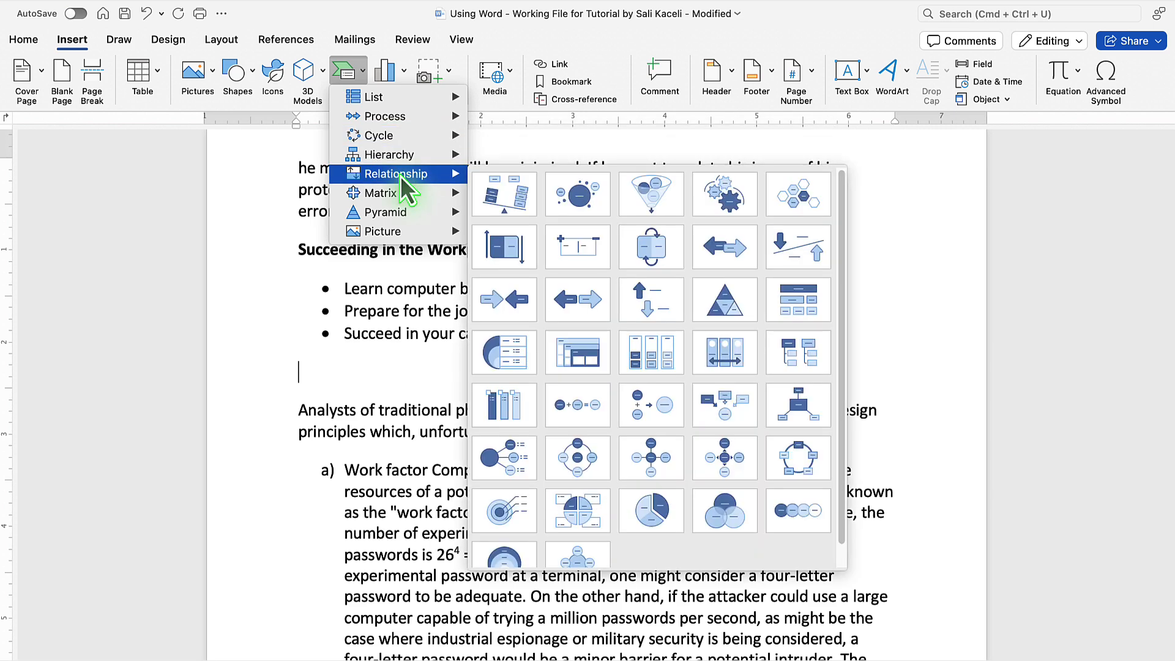
pyautogui.moveTo(387, 213)
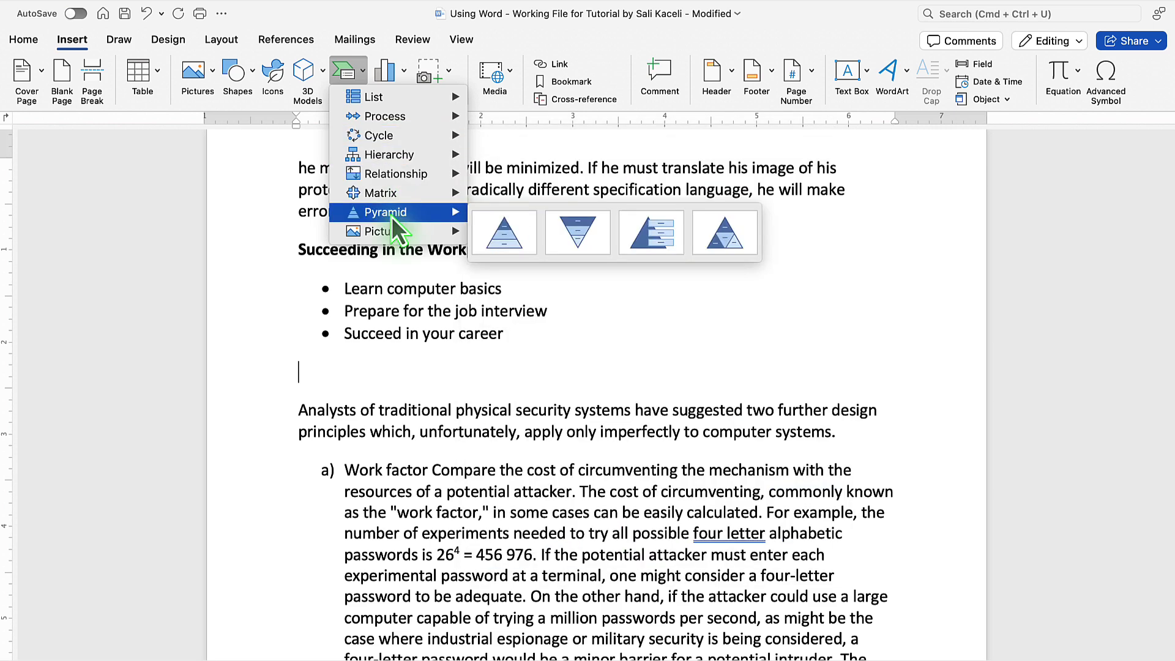
pyautogui.moveTo(382, 193)
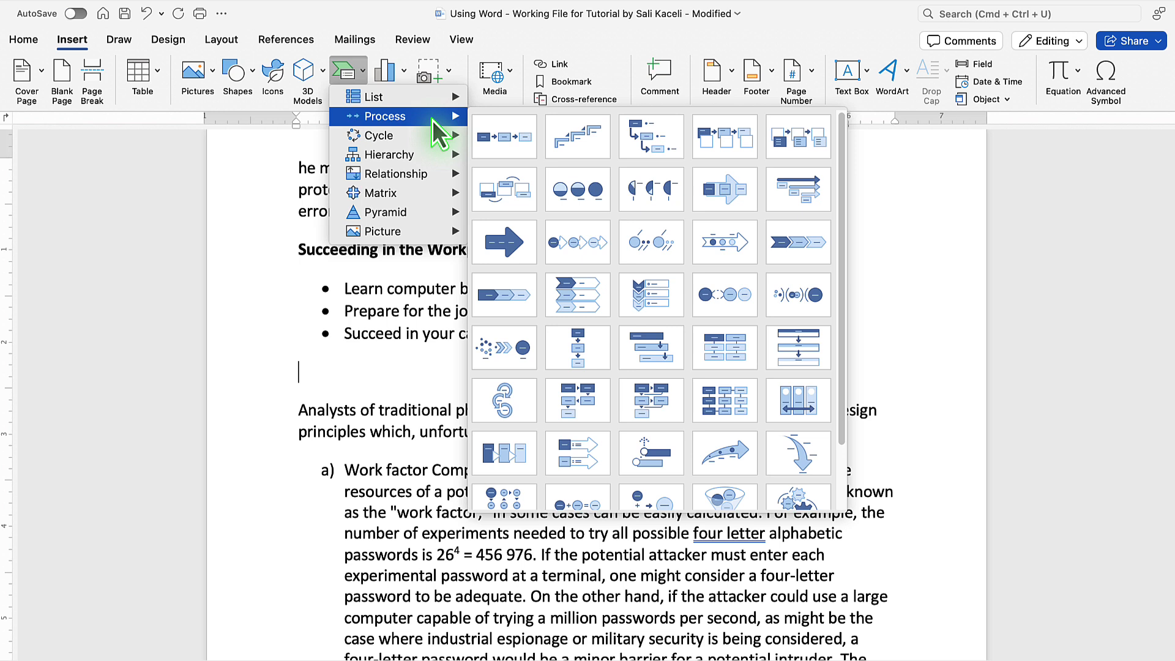
pyautogui.moveTo(723, 400)
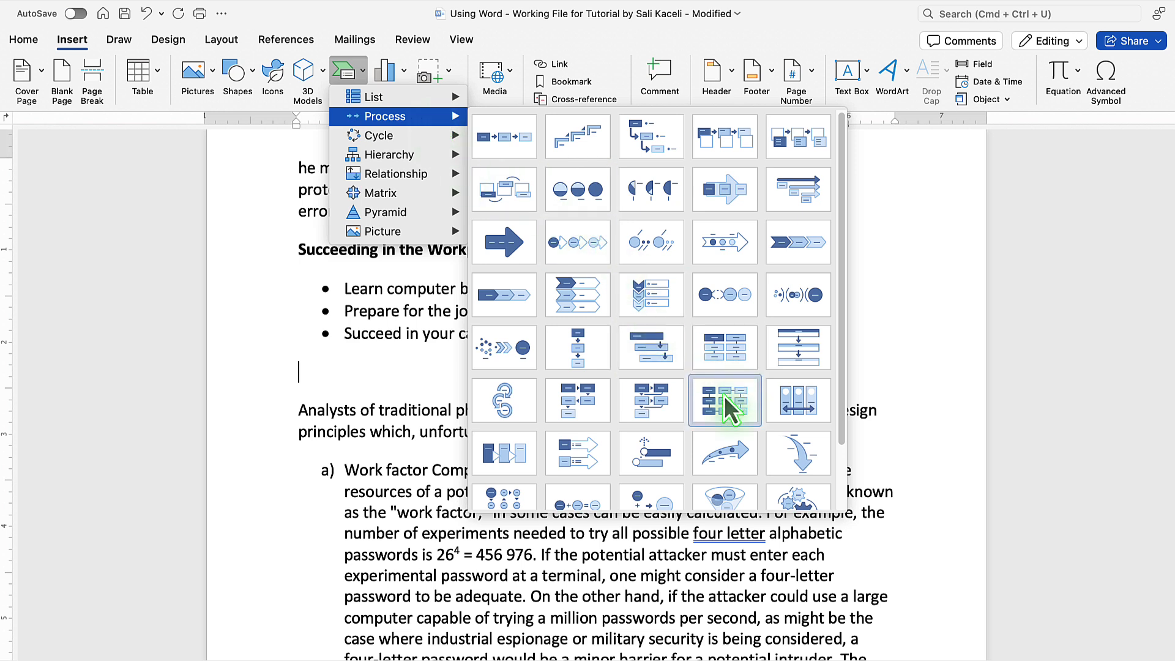
pyautogui.moveTo(725, 452)
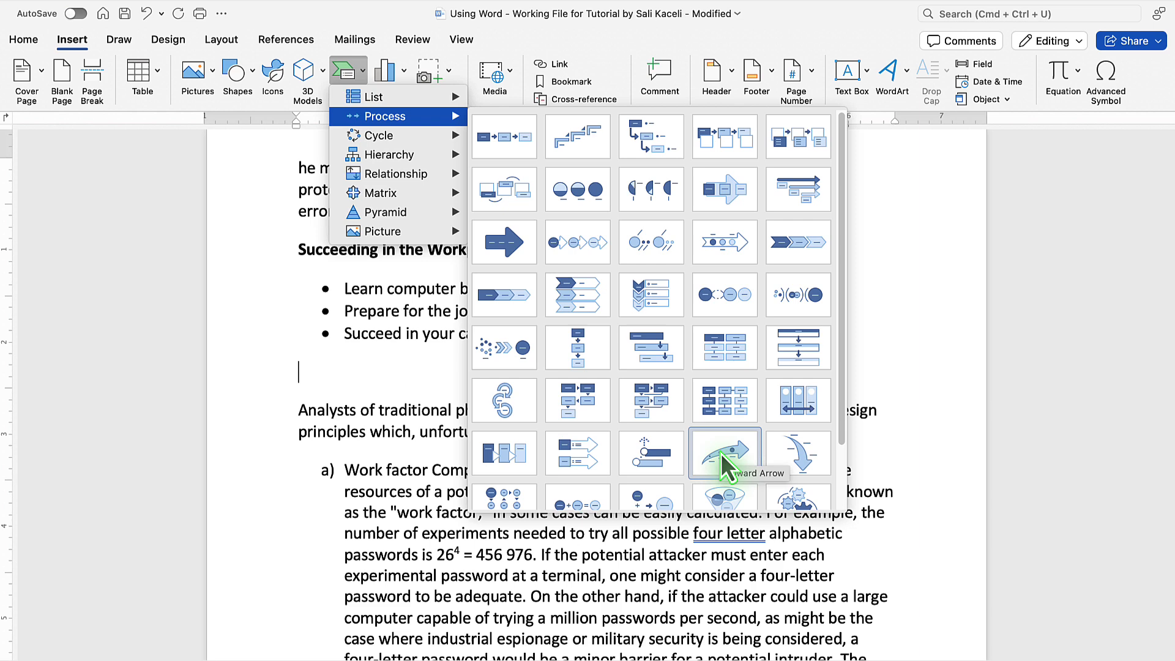
# Insert an Upward Arrow diagram labelled Learn the basics, Job Interview Ready, Career Advancement.
pyautogui.click(724, 452)
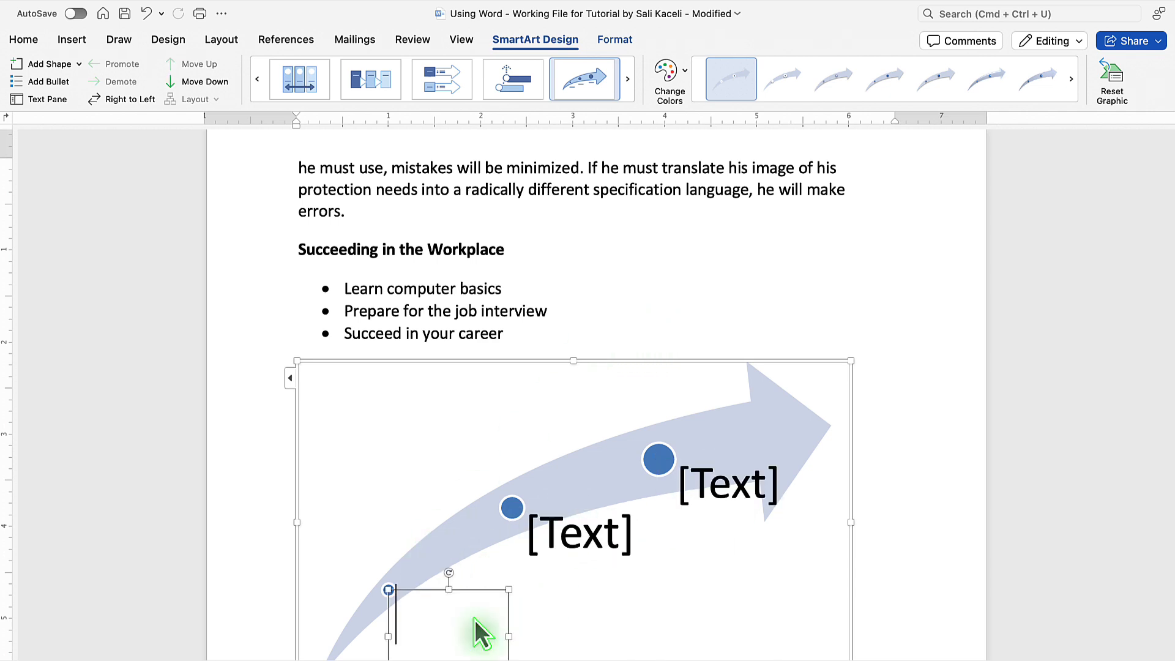
pyautogui.write('Career Advancement')
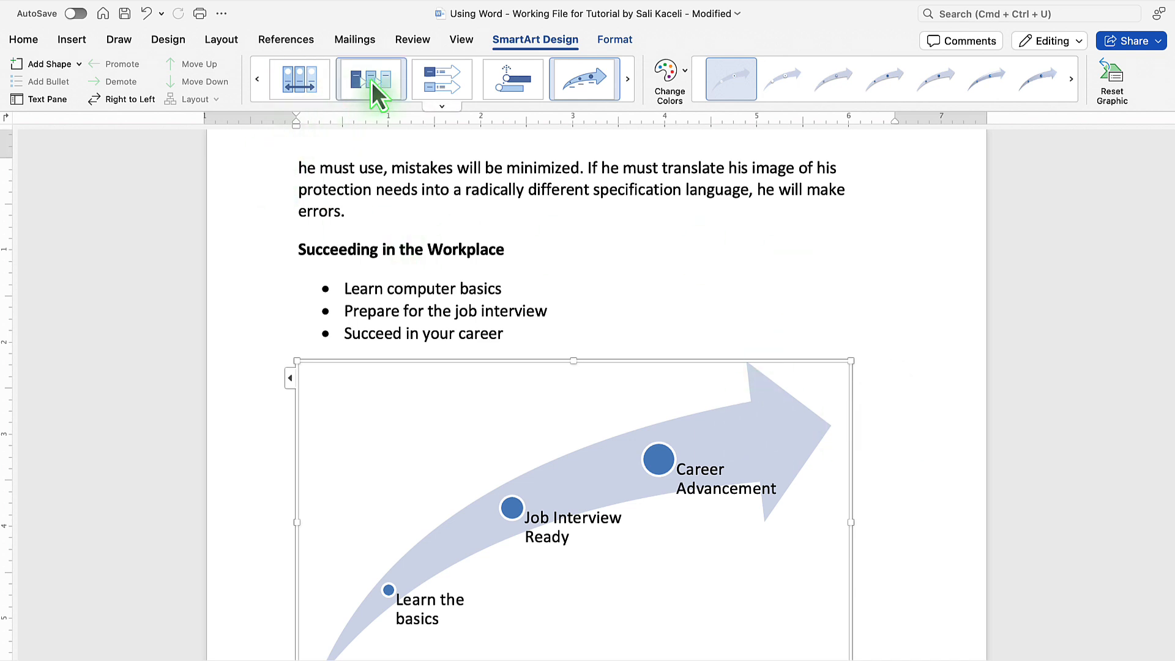
pyautogui.moveTo(583, 79)
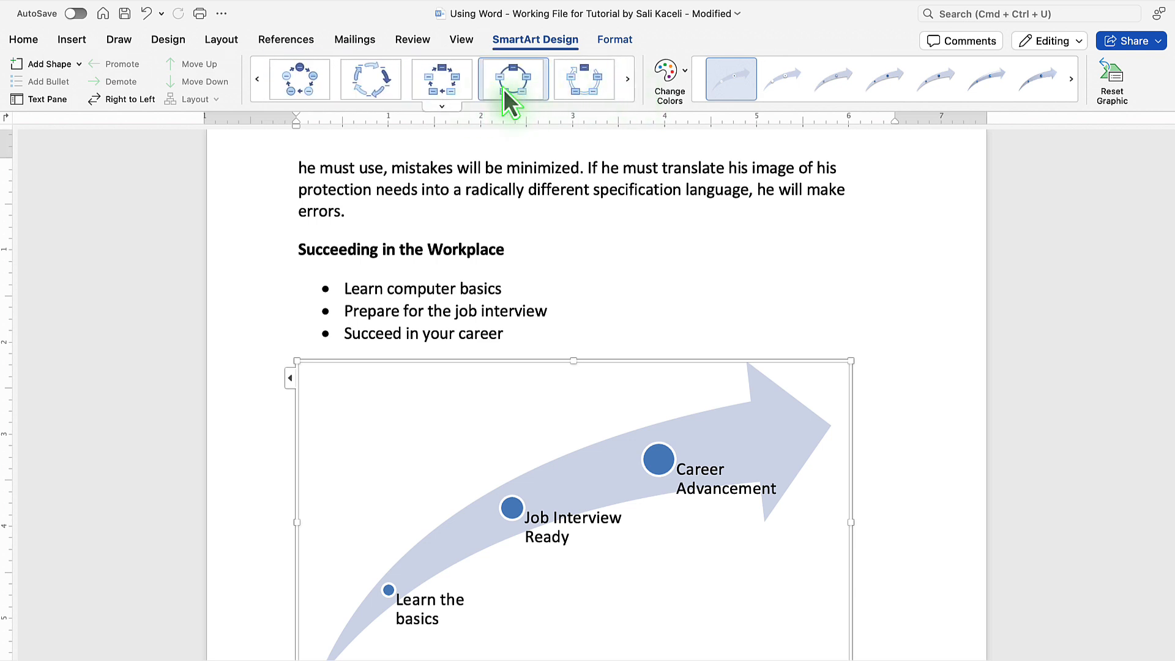
# Preview a cycle layout, open the Text Pane, and reapply the Upward Arrow layout.
pyautogui.click(512, 77)
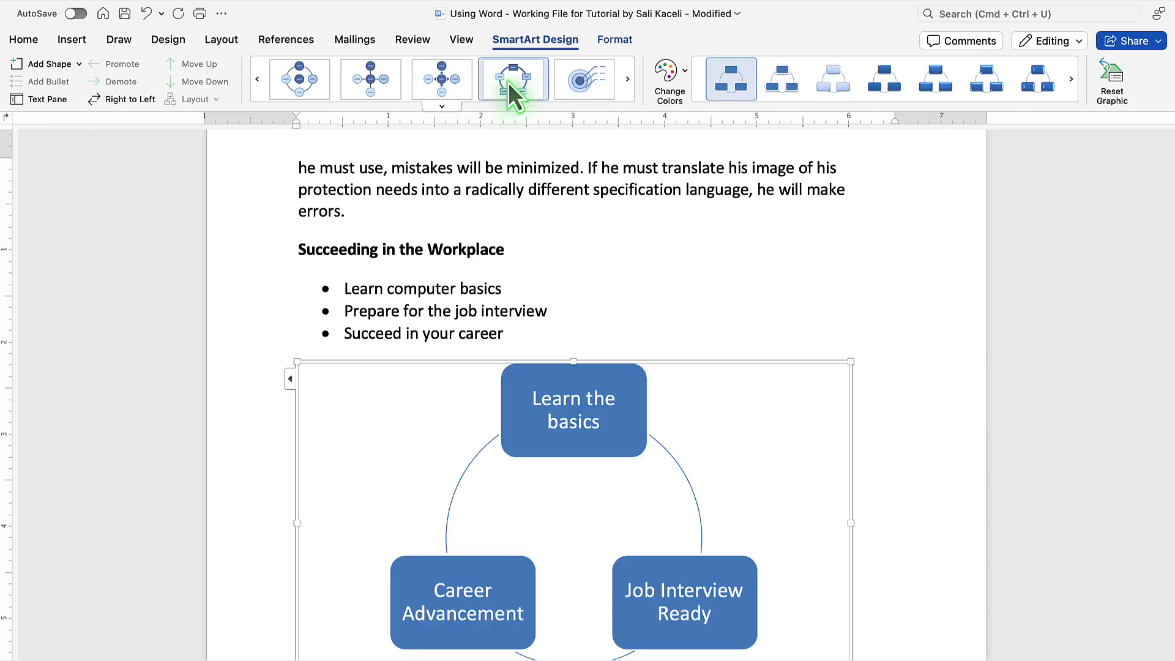
pyautogui.click(41, 98)
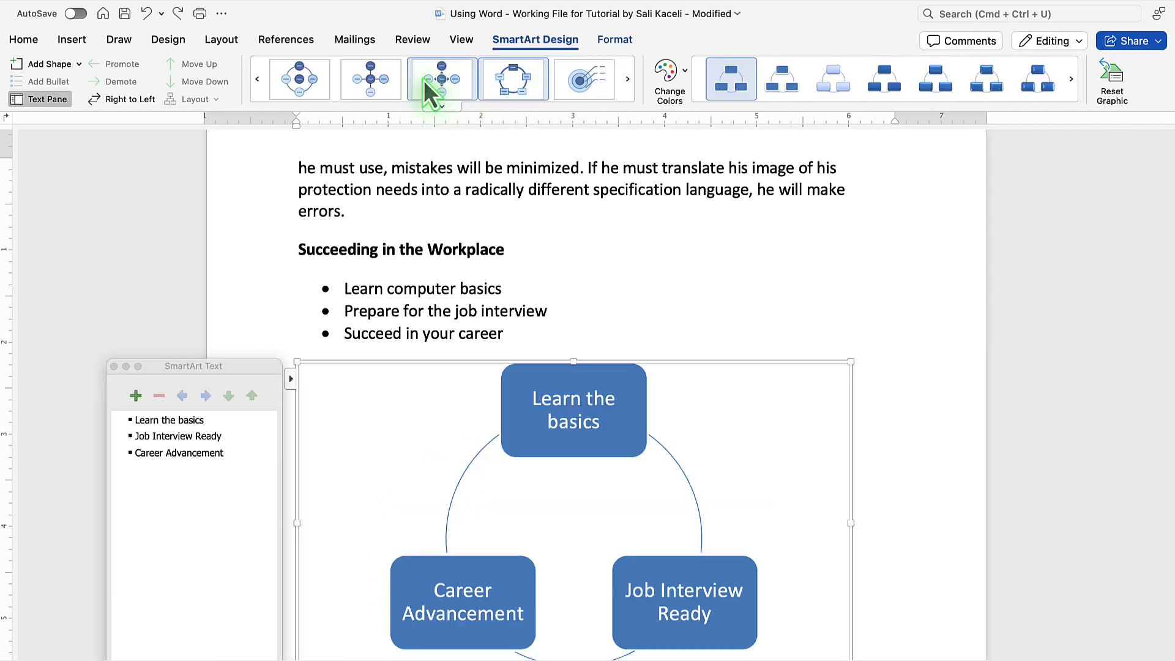
pyautogui.click(584, 79)
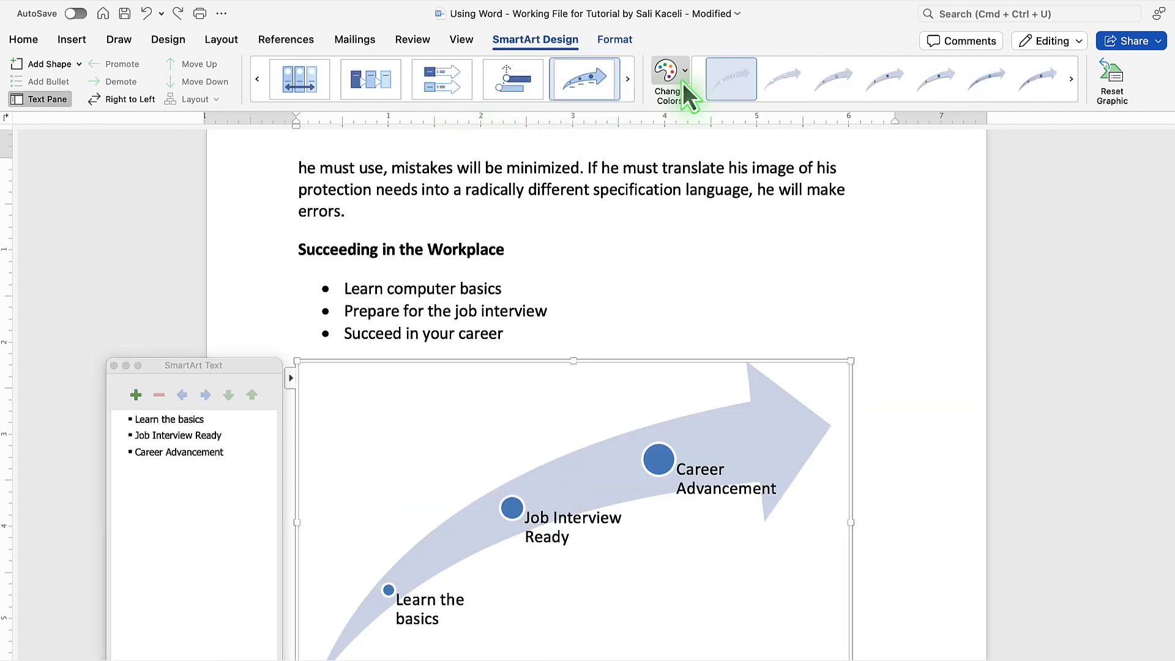
# Apply the first Colorful color scheme to the Upward Arrow diagram.
pyautogui.click(662, 78)
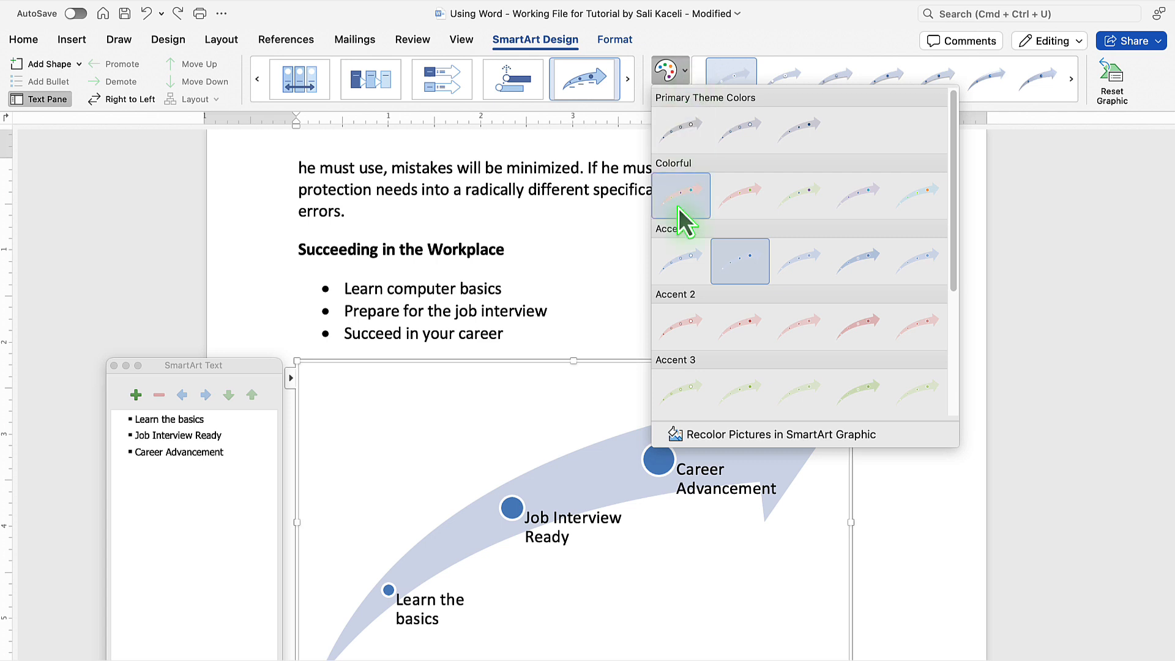
pyautogui.moveTo(681, 196)
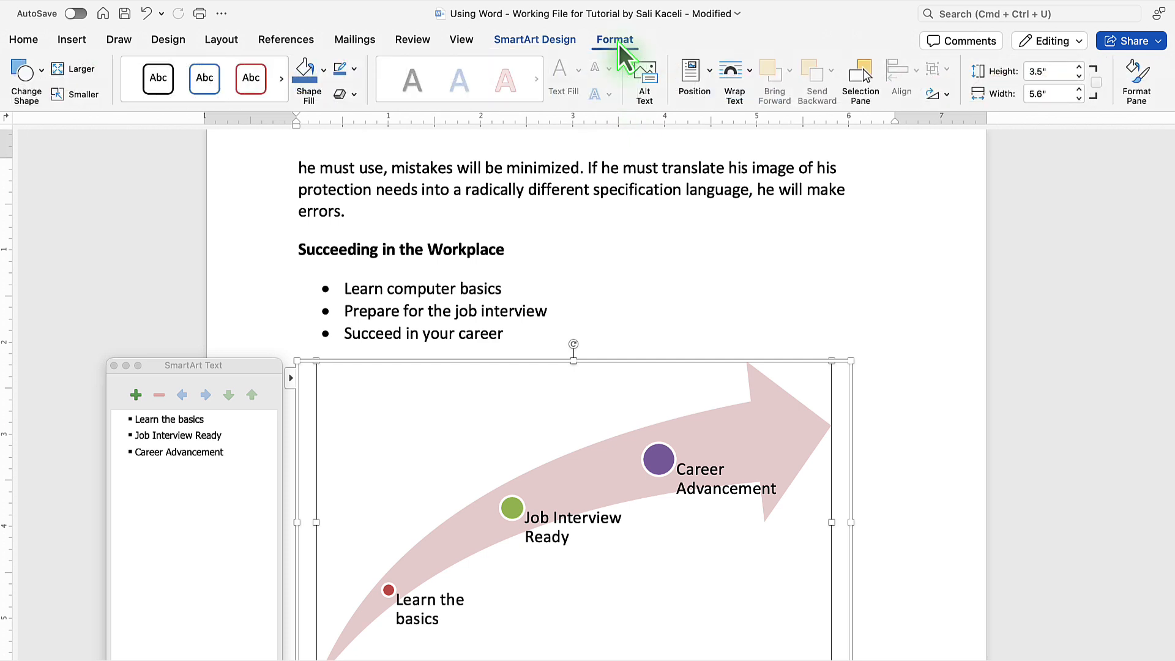
pyautogui.click(535, 40)
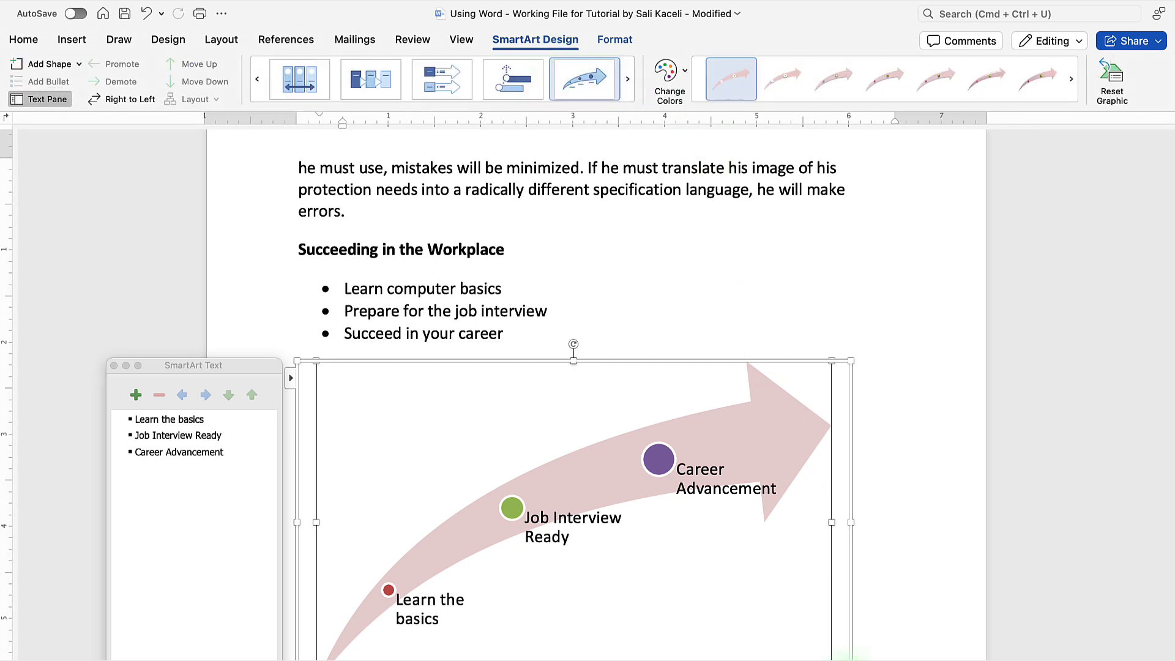
# Shrink the diagram by dragging its corner, then click through its three labels in the Text Pane.
pyautogui.moveTo(846, 522); pyautogui.dragTo(701, 555)
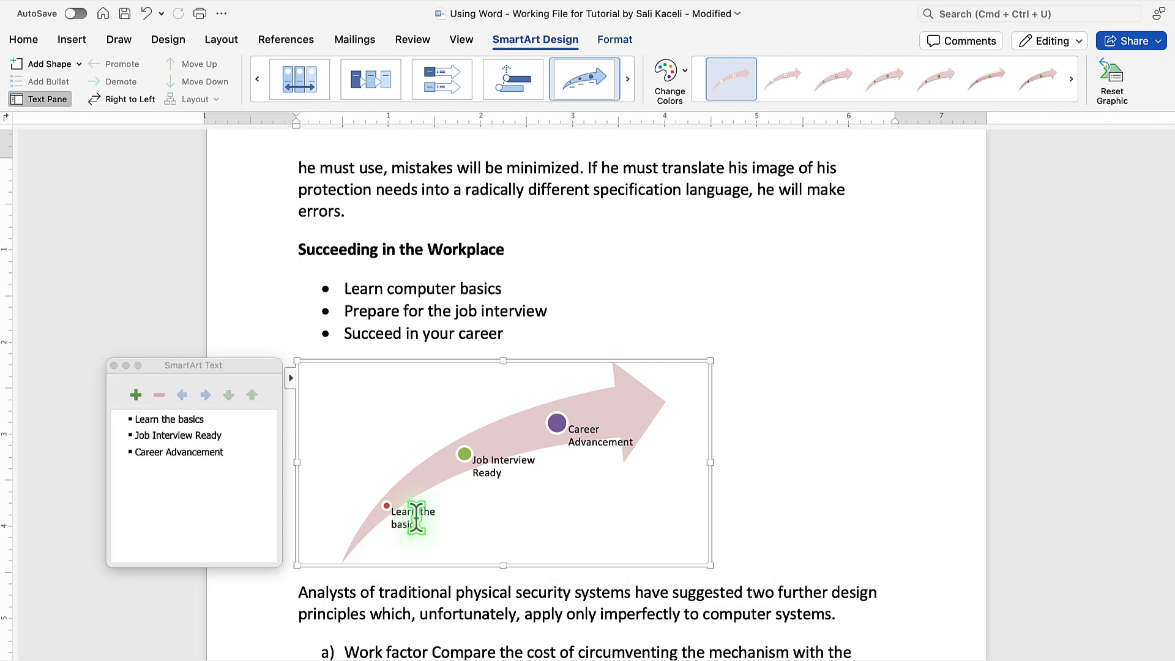
pyautogui.click(408, 521)
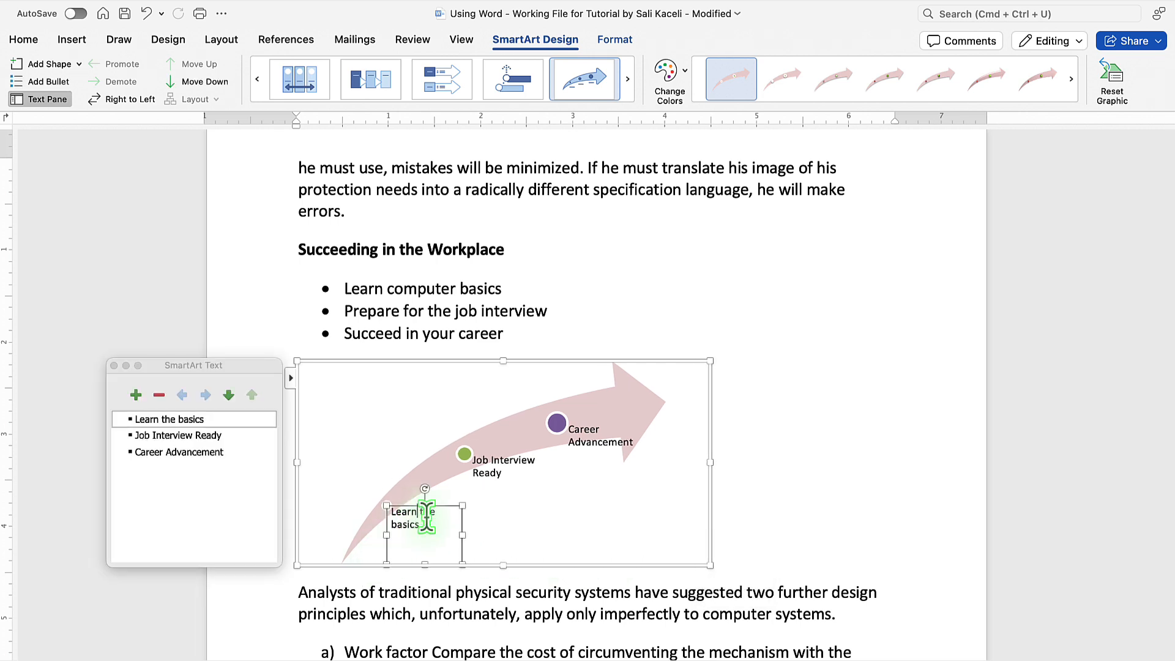
pyautogui.click(177, 434)
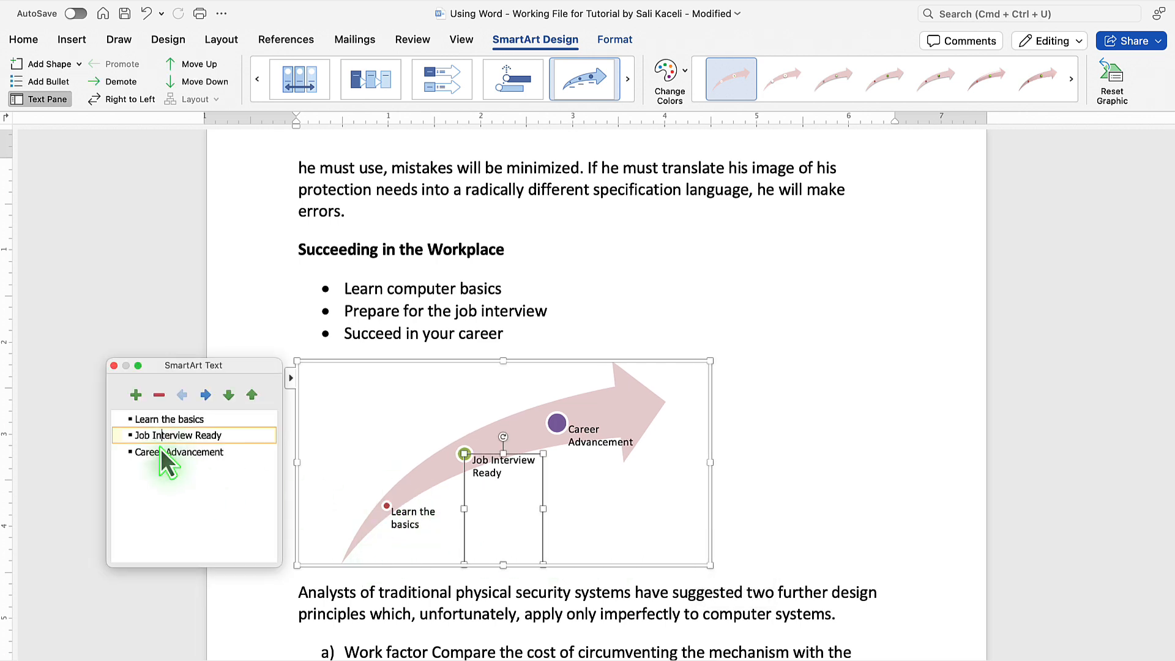
pyautogui.click(205, 394)
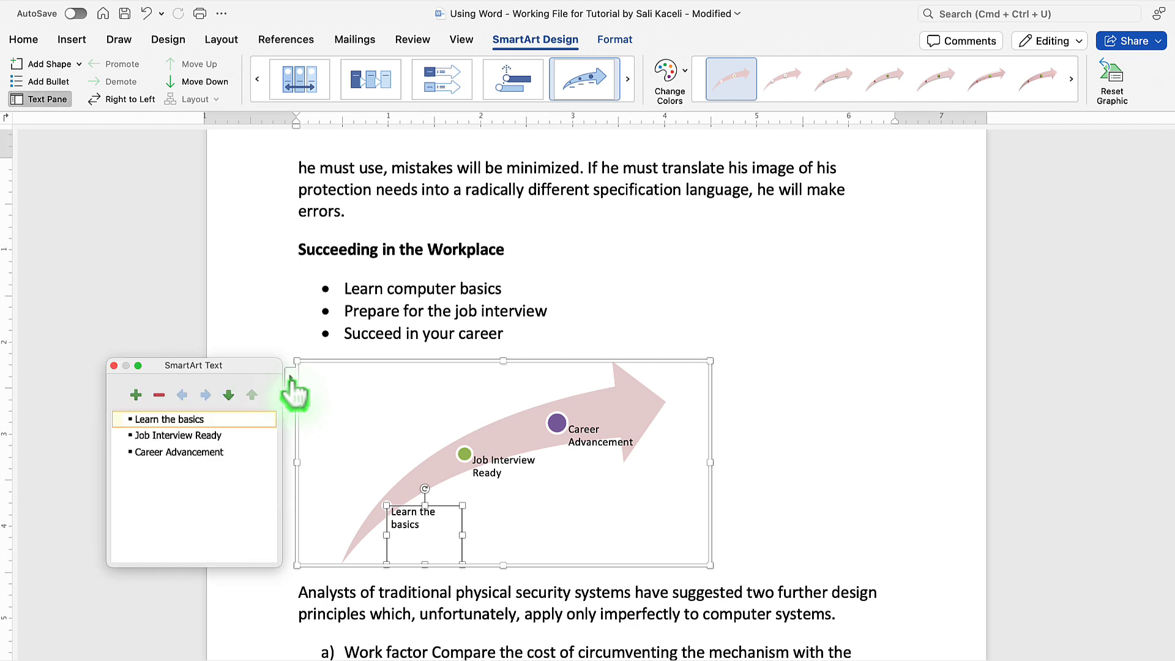
pyautogui.click(194, 418)
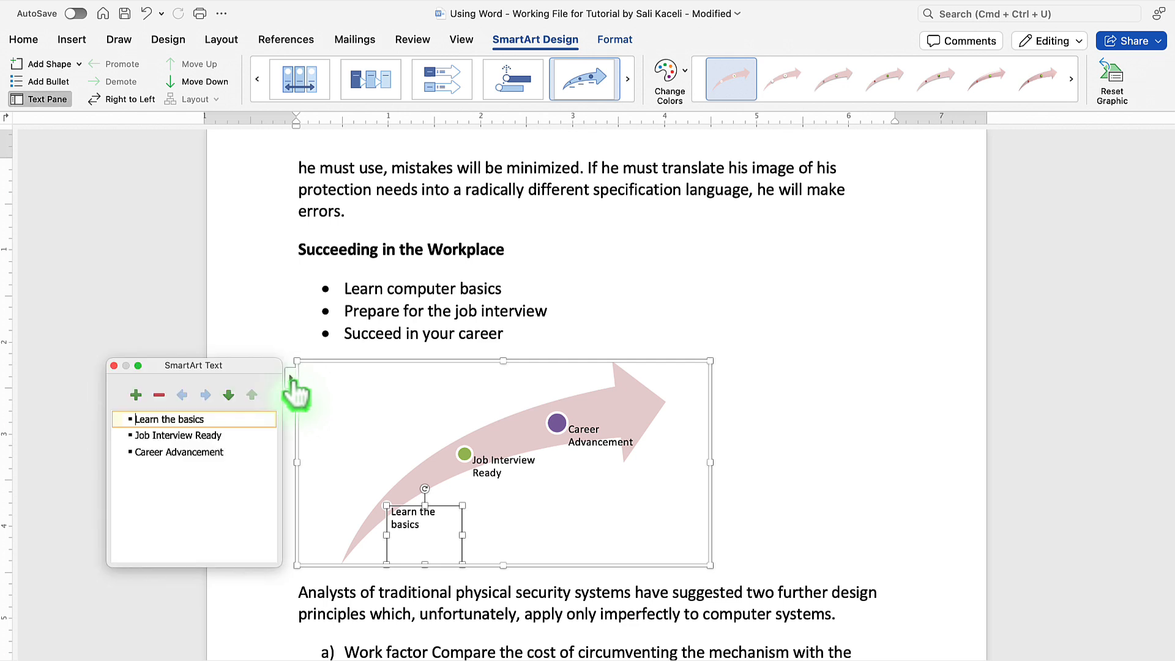